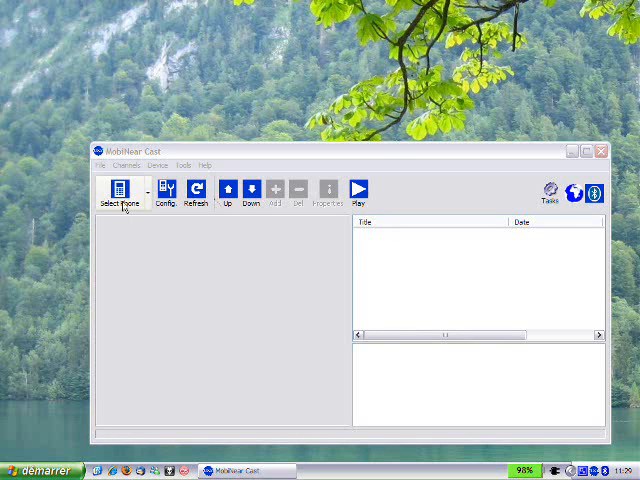
Step: Start the Add New phone wizard from Select Phone and search for nearby Bluetooth devices
click(120, 192)
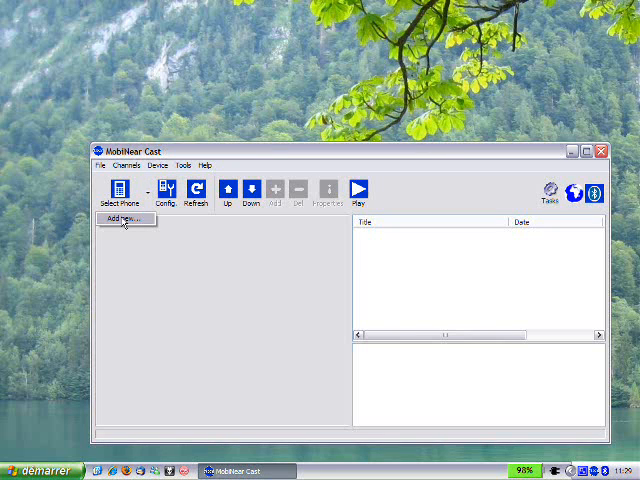
click(118, 220)
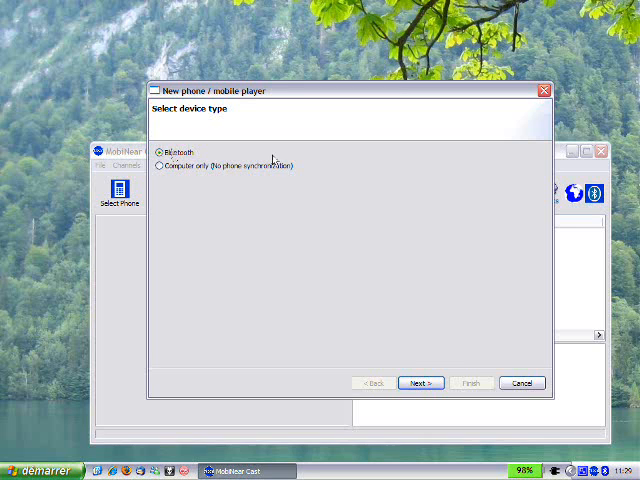
click(420, 384)
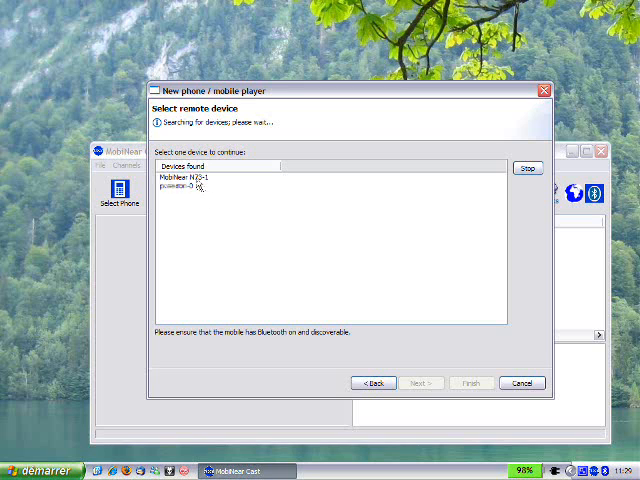
Step: Choose the first discovered phone and continue, beginning the app install and pairing request
click(200, 176)
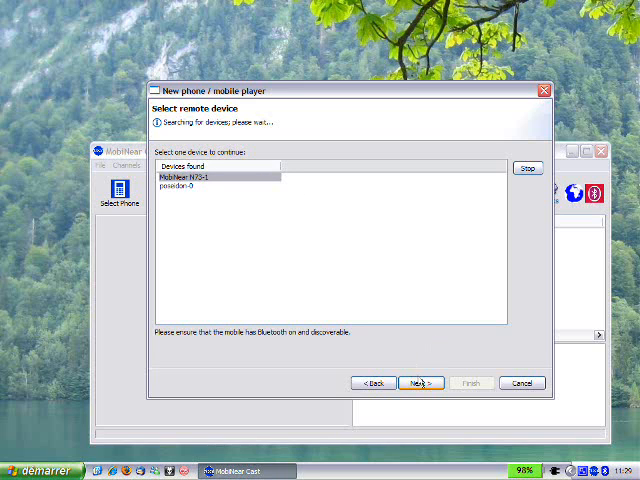
click(414, 382)
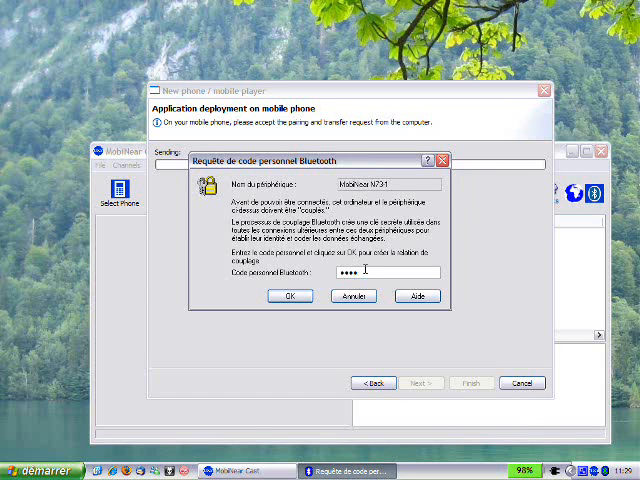
click(290, 296)
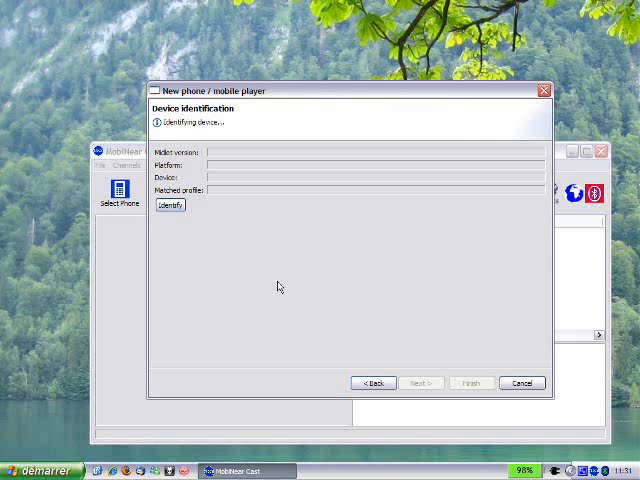
Step: Identify the connected phone and assign it the Nokia N73 device profile, reaching channel selection
click(168, 204)
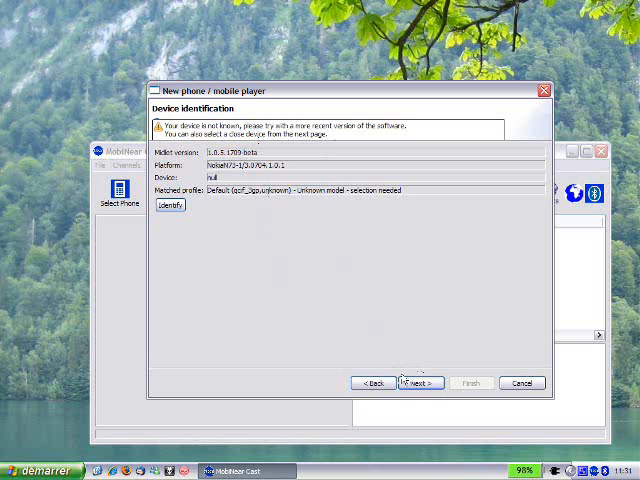
click(416, 384)
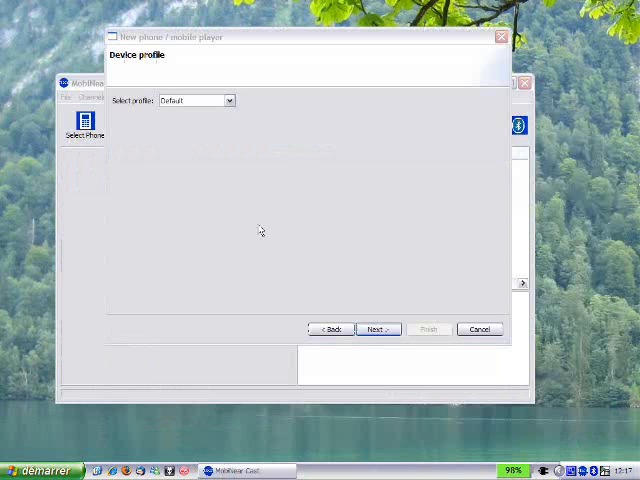
click(228, 100)
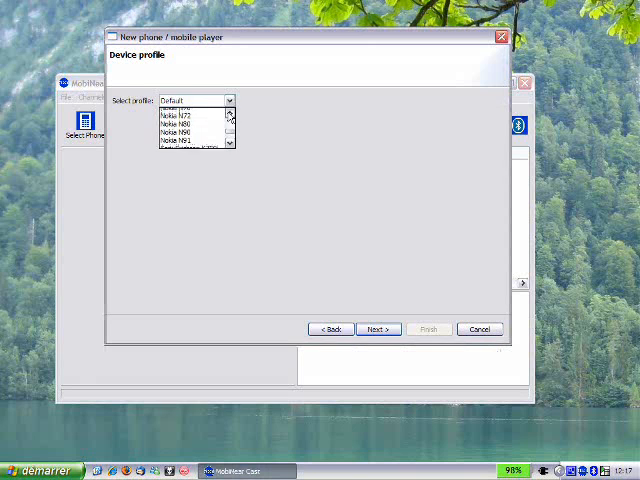
click(178, 112)
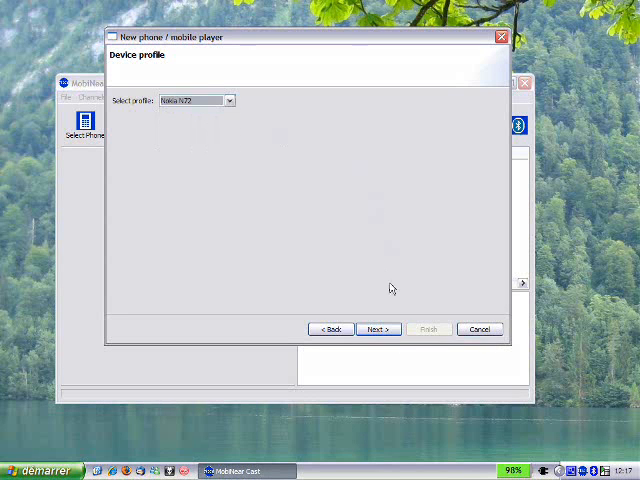
click(378, 328)
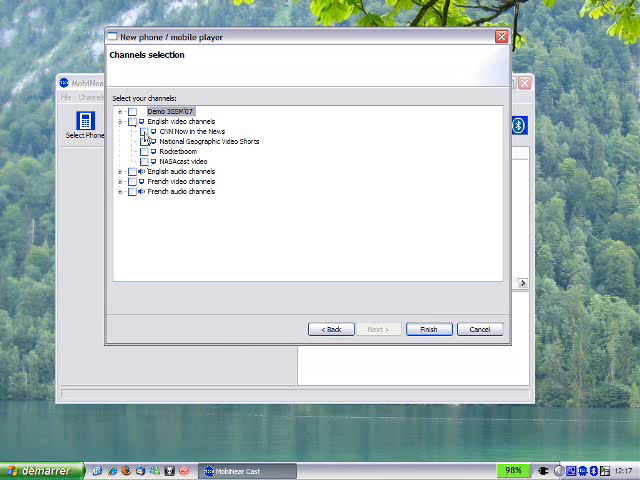
Step: Subscribe the phone to the CNN Now in the News video channel and finish the wizard
click(146, 140)
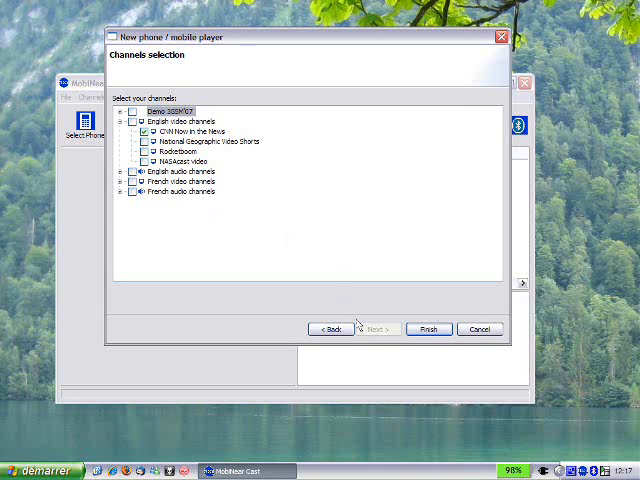
click(428, 328)
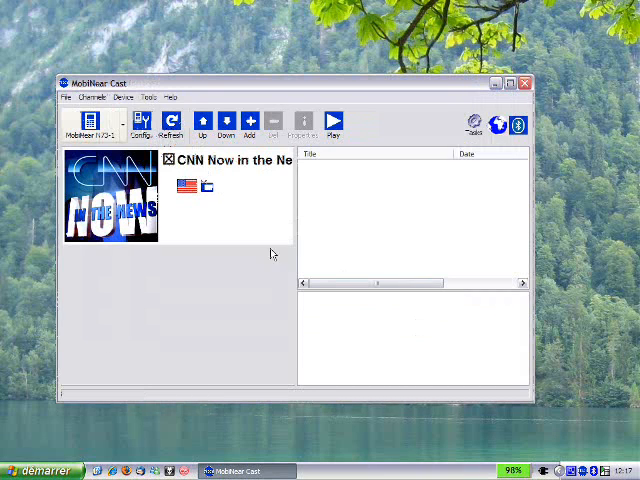